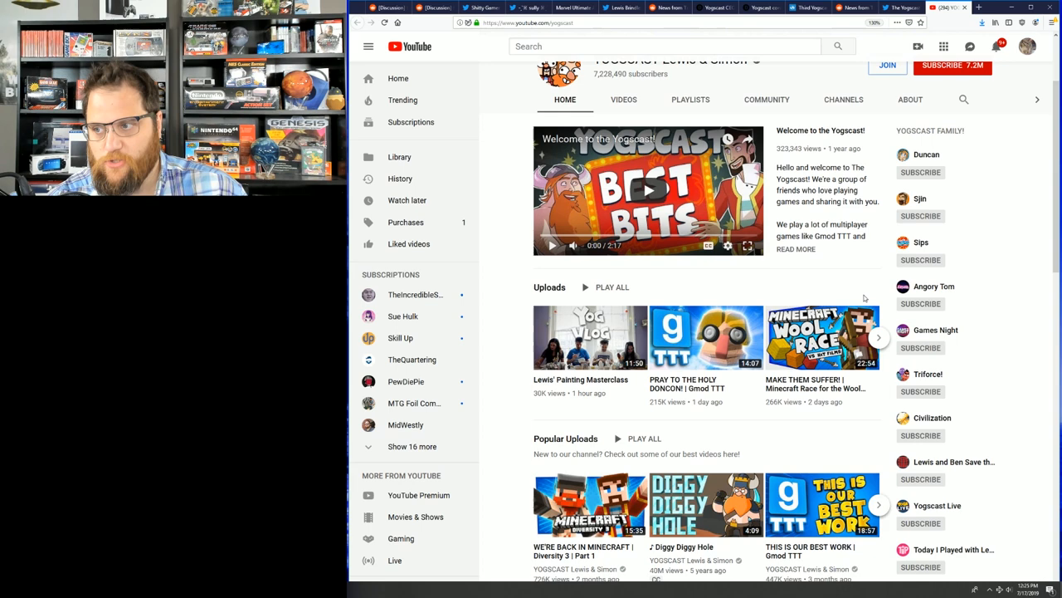
Step: Switch from the YouTube channel page to the Reddit 'News from Turps - stepping down' post
{"action": "left_click", "coordinate": [624, 99]}
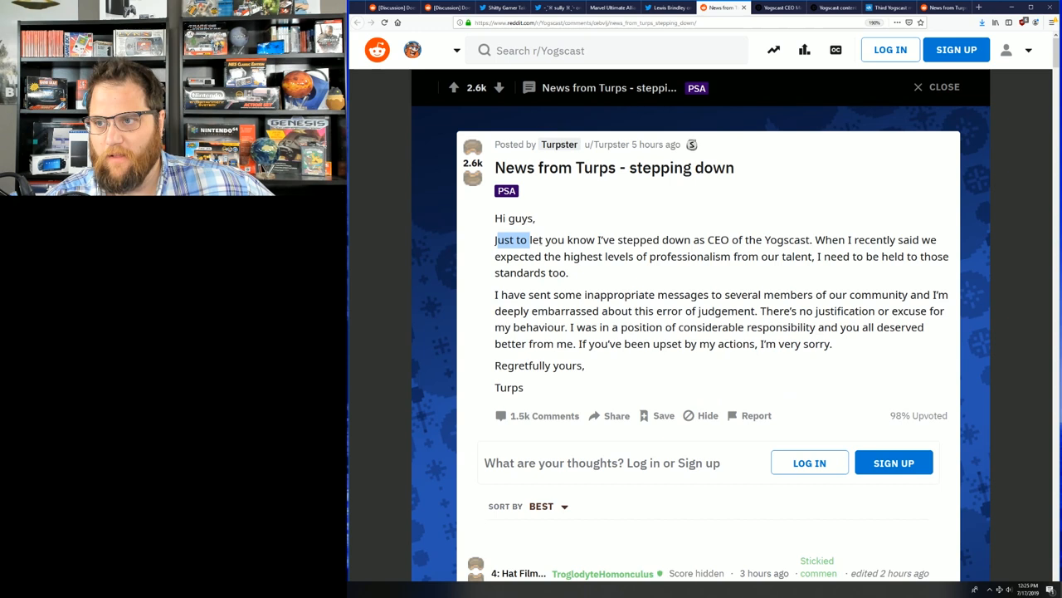
Step: Highlight the start of the resignation message and bring the comments with the official statement into view
{"action": "left_click_drag", "start_coordinate": [513, 239], "coordinate": [916, 256]}
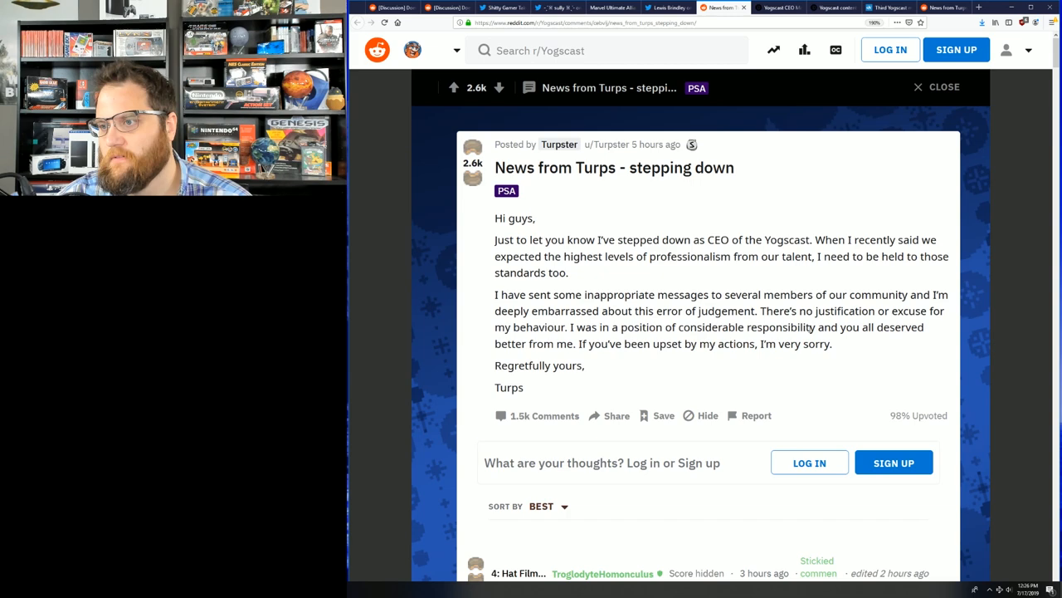
{"action": "scroll", "scroll_direction": "down", "scroll_amount": 3}
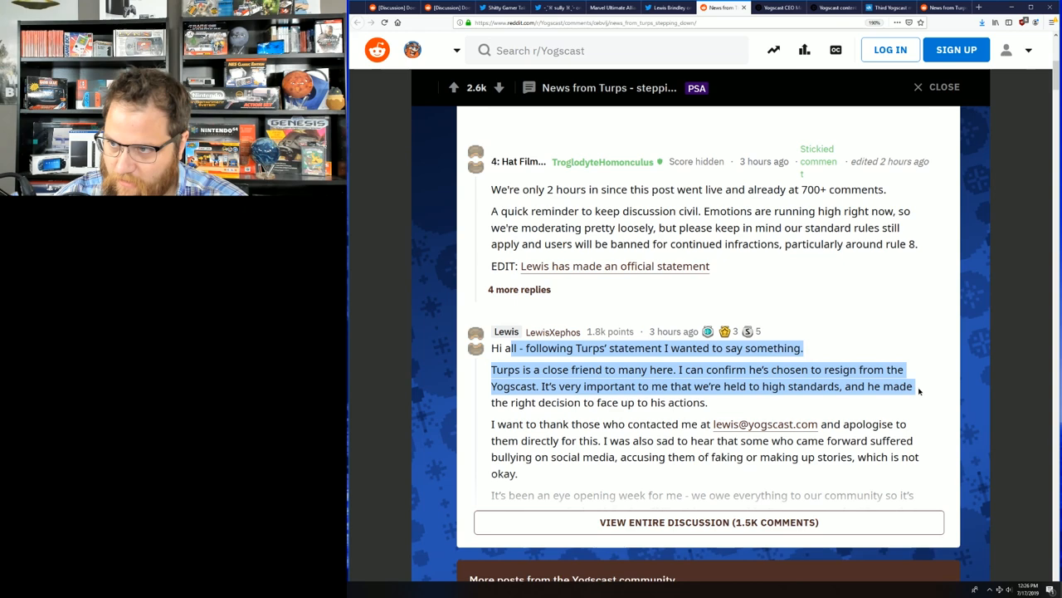
Step: Read through Lewis's statement and highlight the passage about looking into historical claims
{"action": "scroll", "scroll_direction": "down", "scroll_amount": 3}
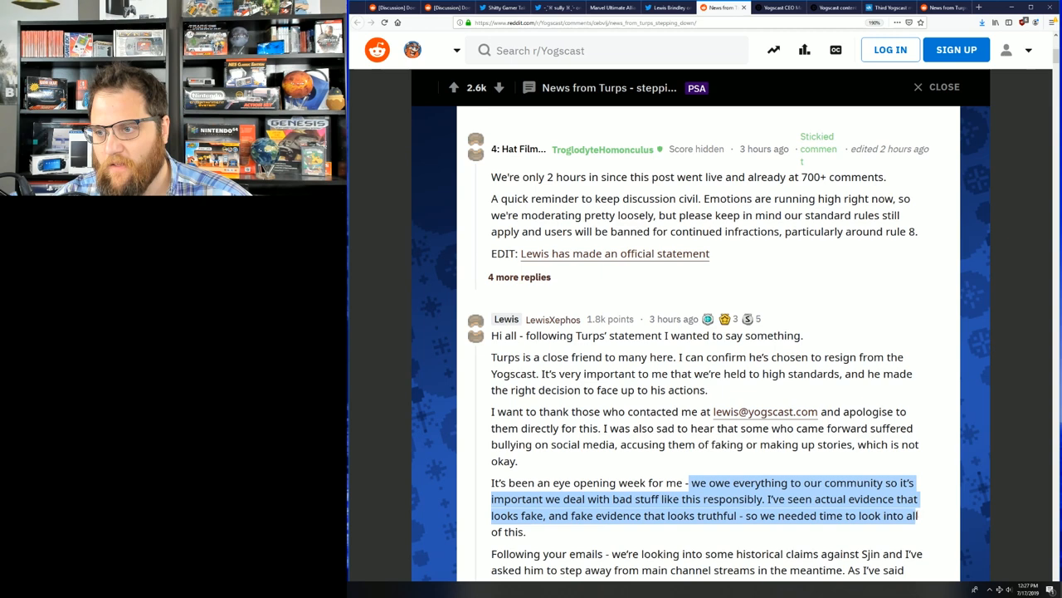
{"action": "scroll", "scroll_direction": "down", "scroll_amount": 3}
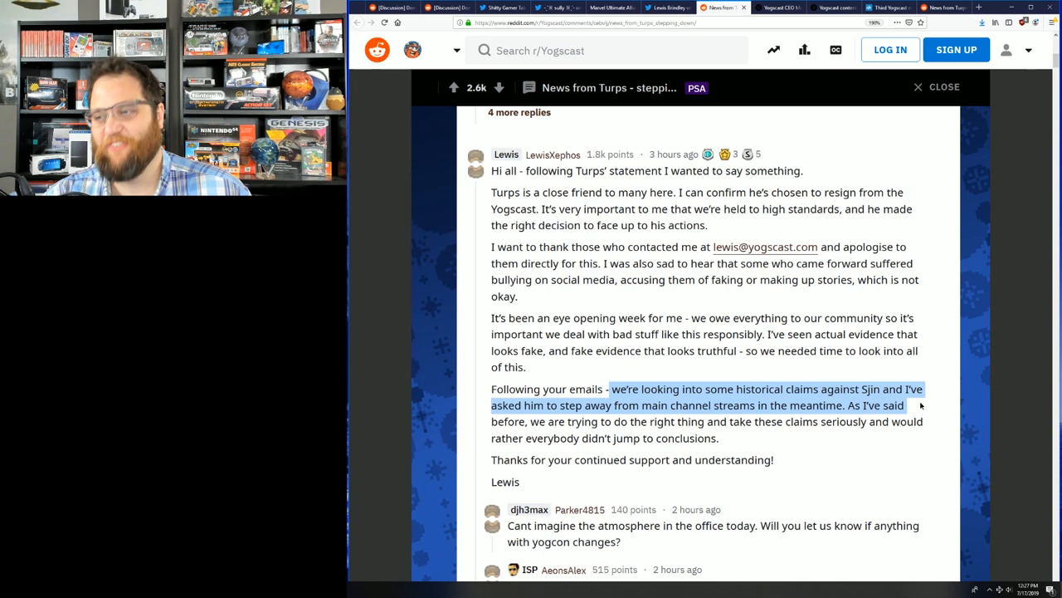
{"action": "left_click_drag", "start_coordinate": [903, 405], "coordinate": [607, 439]}
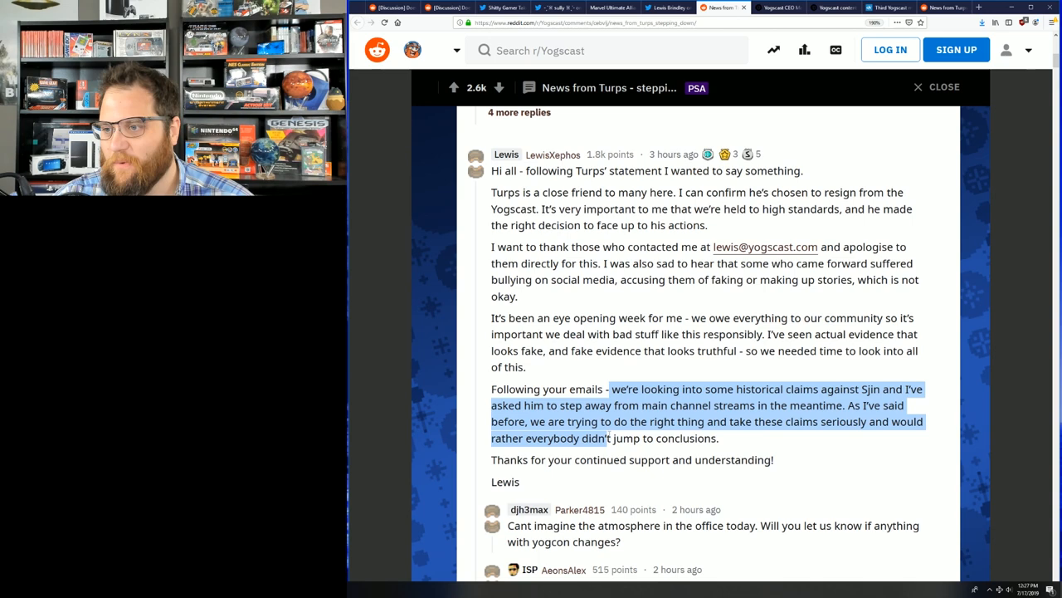
{"action": "scroll", "scroll_direction": "down", "scroll_amount": 3}
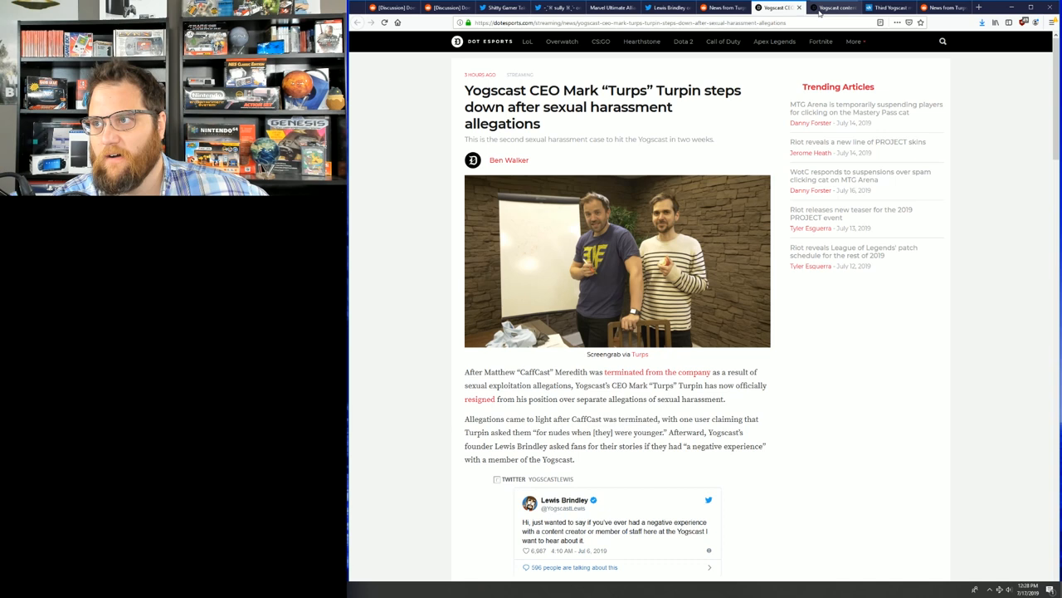
Step: View the terminated content creator article and highlight how the allegations first came to light
{"action": "left_click", "coordinate": [830, 7]}
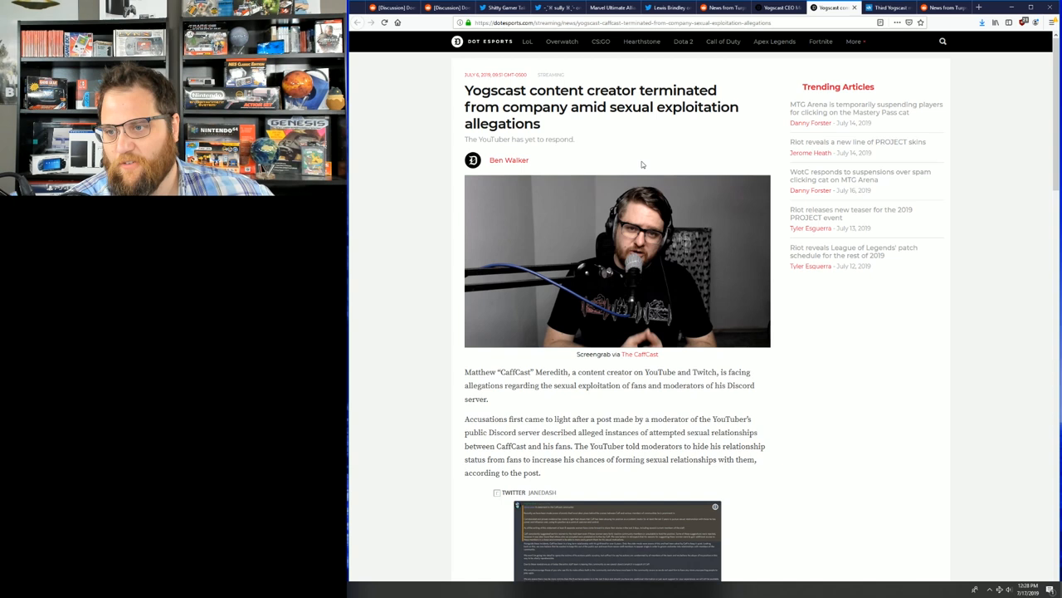
{"action": "left_click_drag", "start_coordinate": [465, 372], "coordinate": [747, 371]}
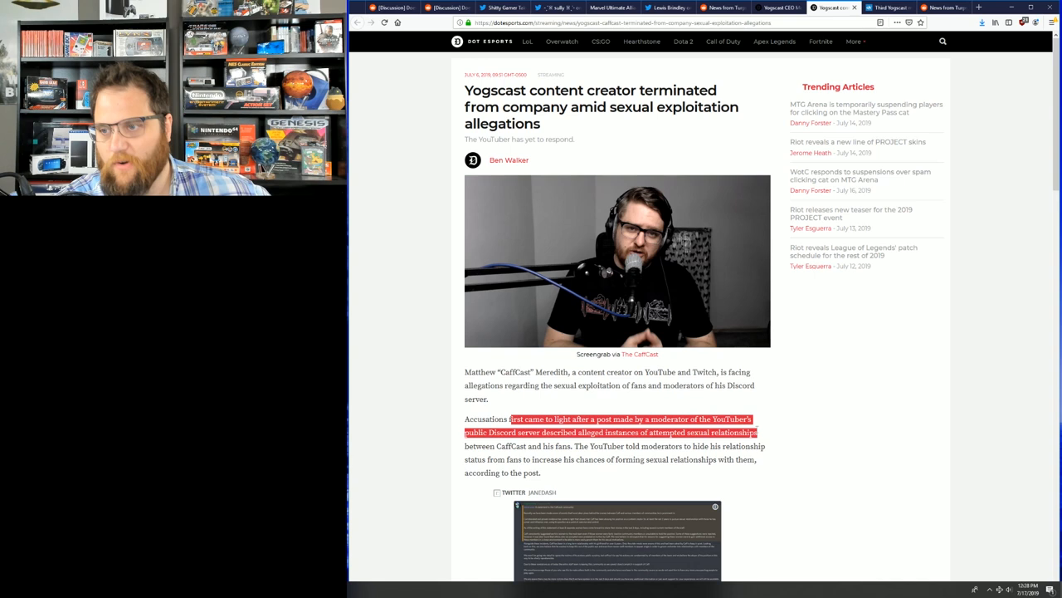
{"action": "left_click", "coordinate": [491, 457]}
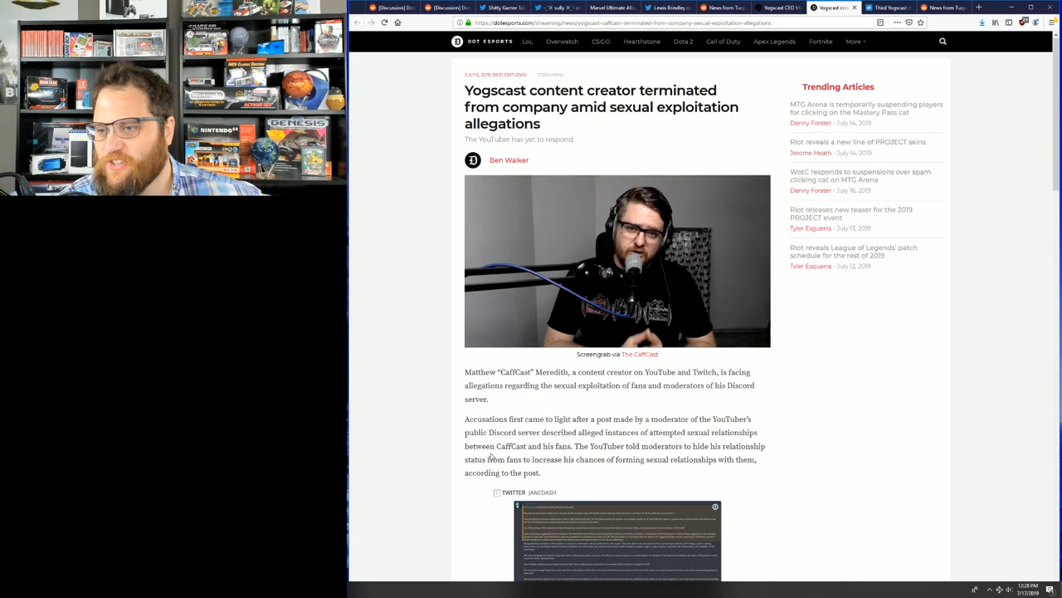
Step: Highlight the sentence about moderators hiding relationships and read further down the article
{"action": "left_click_drag", "start_coordinate": [482, 444], "coordinate": [760, 458]}
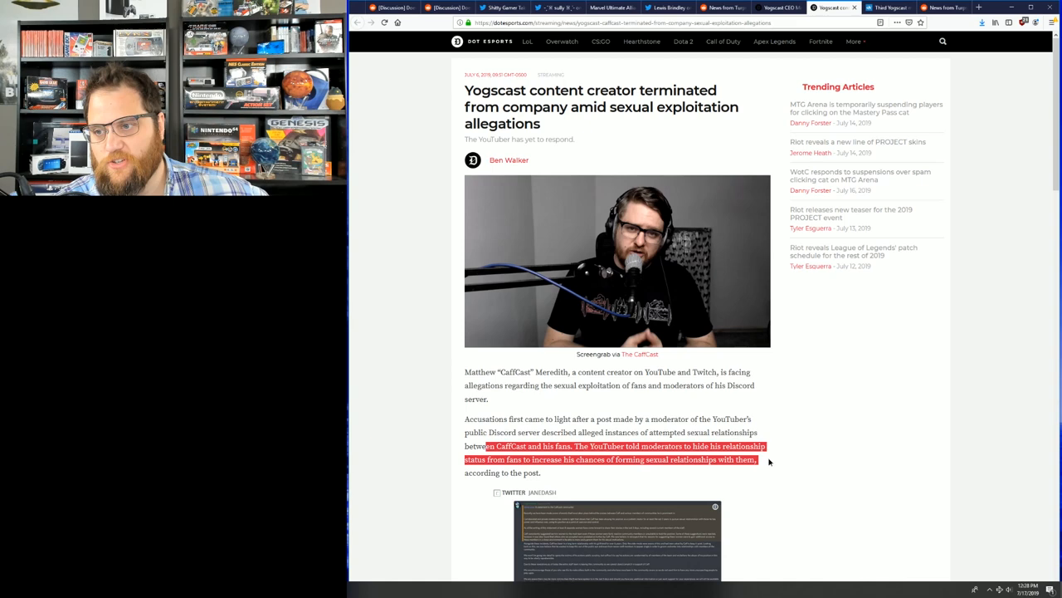
{"action": "scroll", "scroll_direction": "down", "scroll_amount": 3}
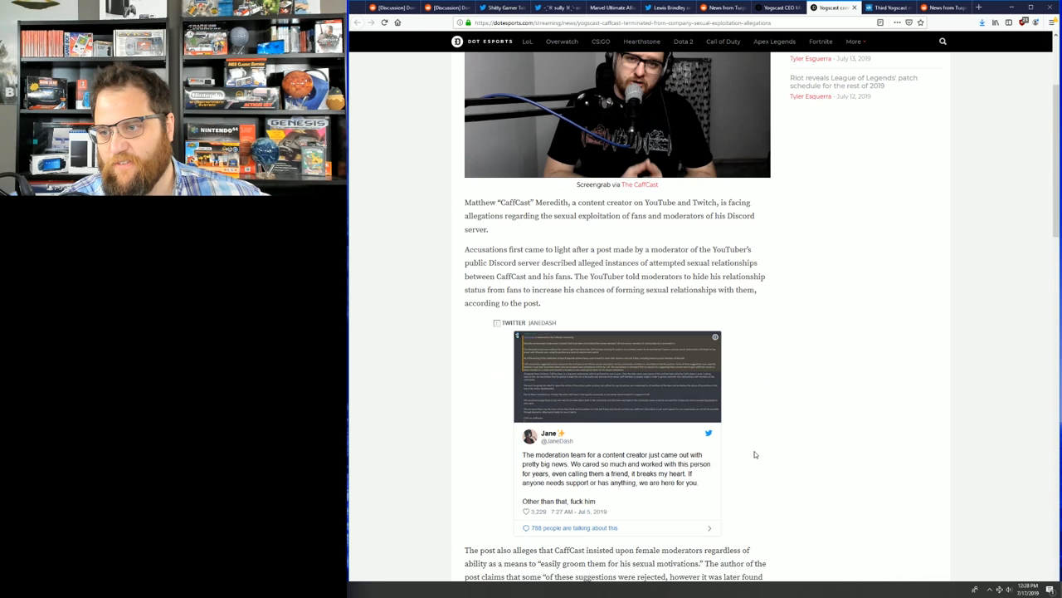
{"action": "scroll", "scroll_direction": "down", "scroll_amount": 3}
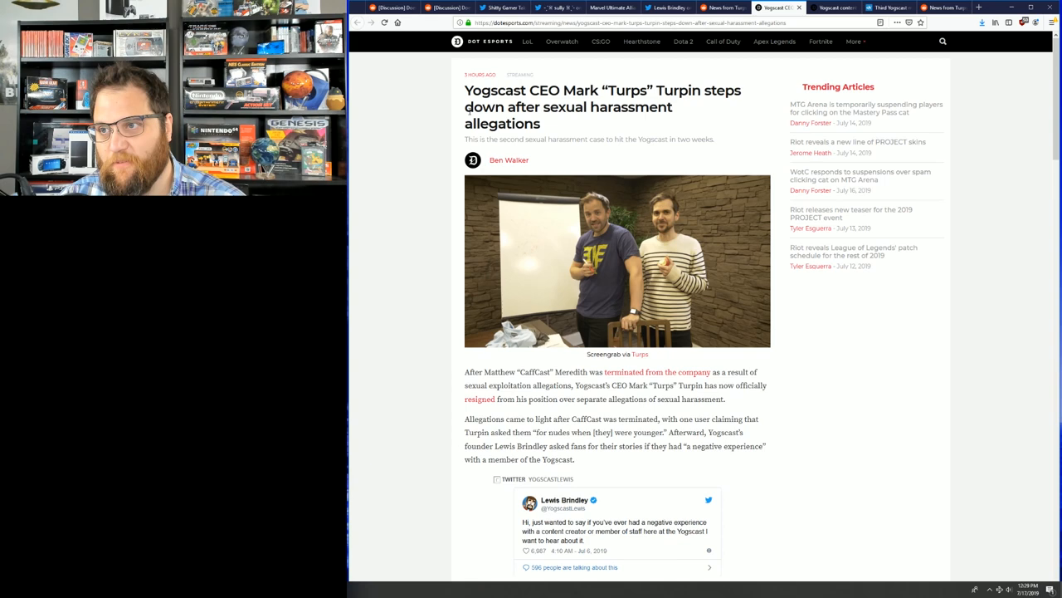
Step: Read down the Turps resignation article and highlight the passage about the subreddit announcement
{"action": "scroll", "scroll_direction": "down", "scroll_amount": 3}
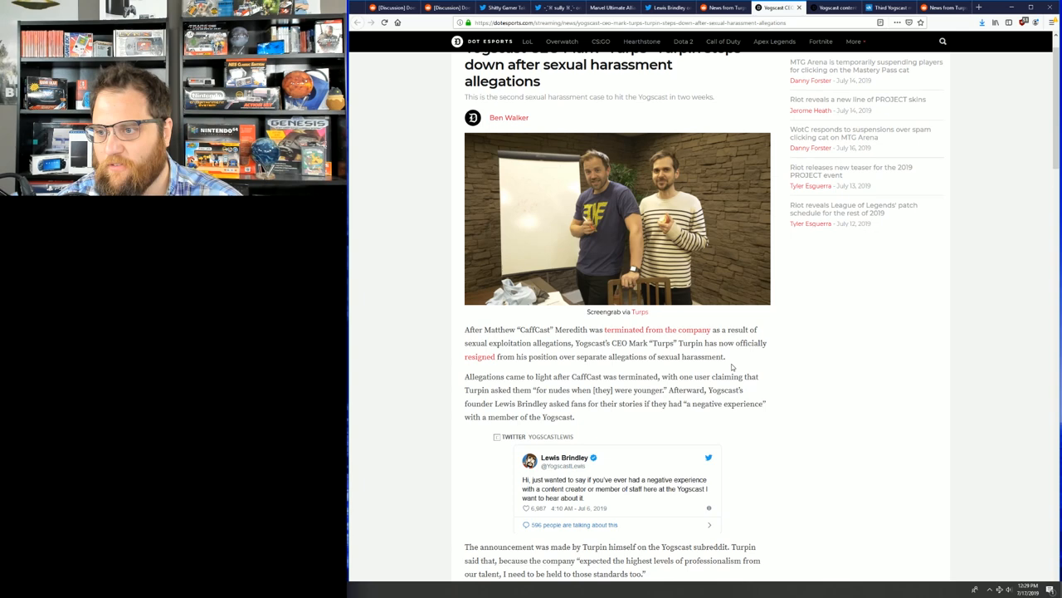
{"action": "scroll", "scroll_direction": "down", "scroll_amount": 3}
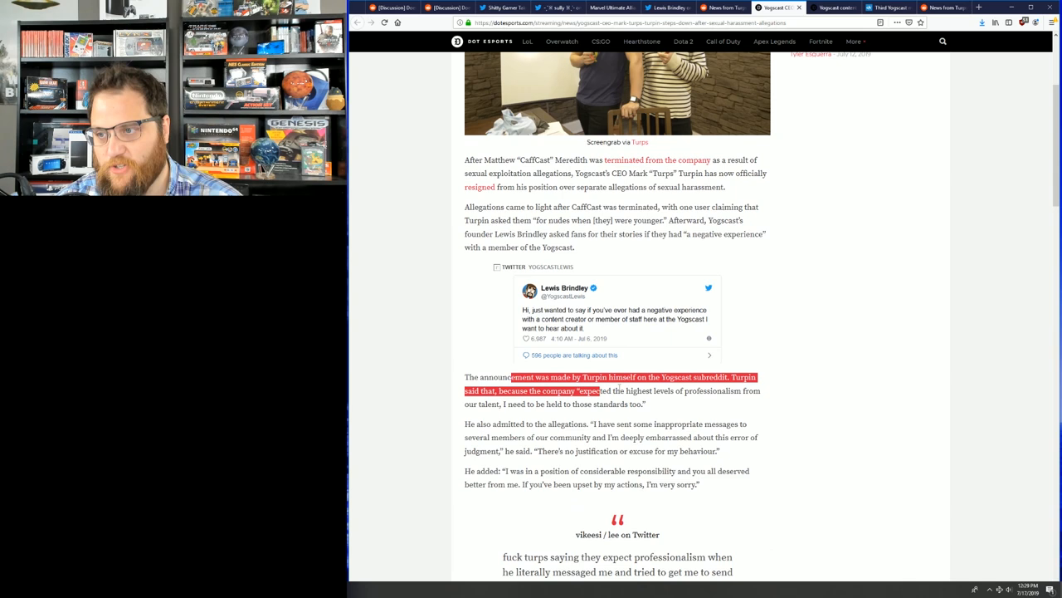
{"action": "left_click_drag", "start_coordinate": [601, 390], "coordinate": [747, 425]}
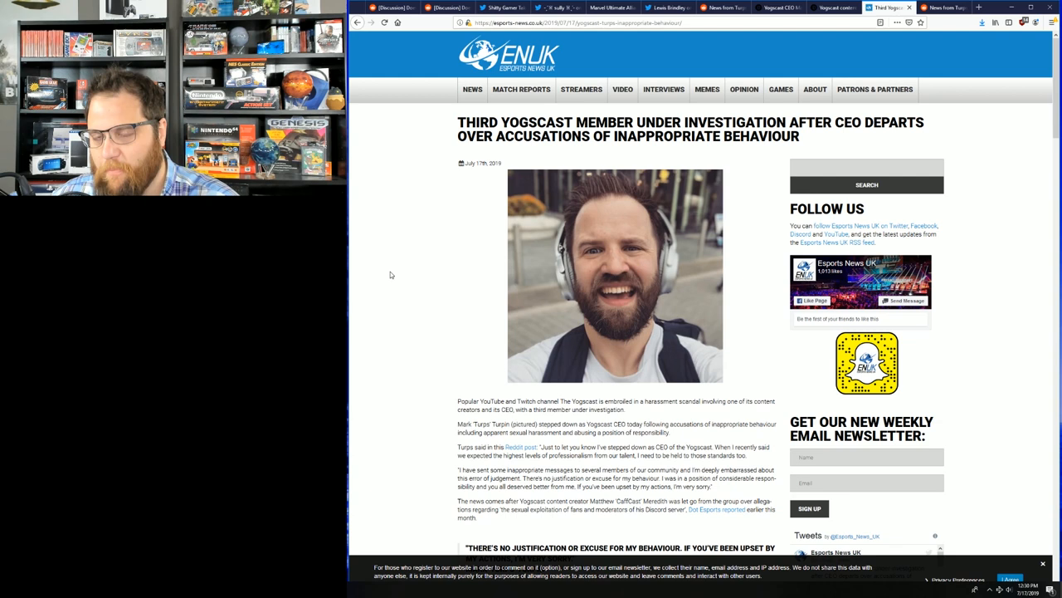
{"action": "mouse_move", "coordinate": [649, 283]}
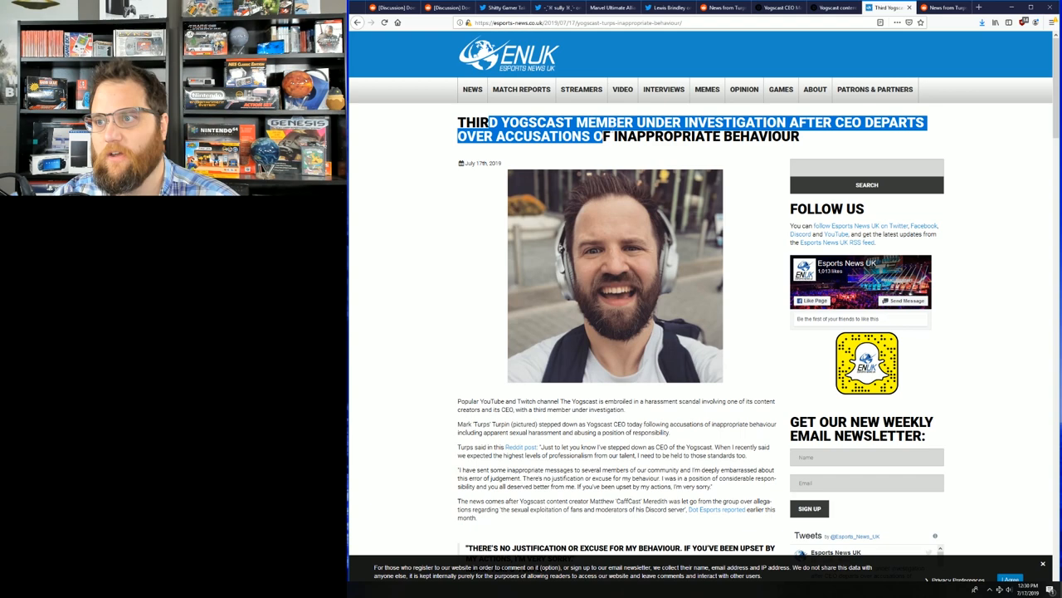
Step: Highlight the Esports News UK paragraphs about the allegations and investigation, then clear the highlight and read on
{"action": "scroll", "scroll_direction": "down", "scroll_amount": 3}
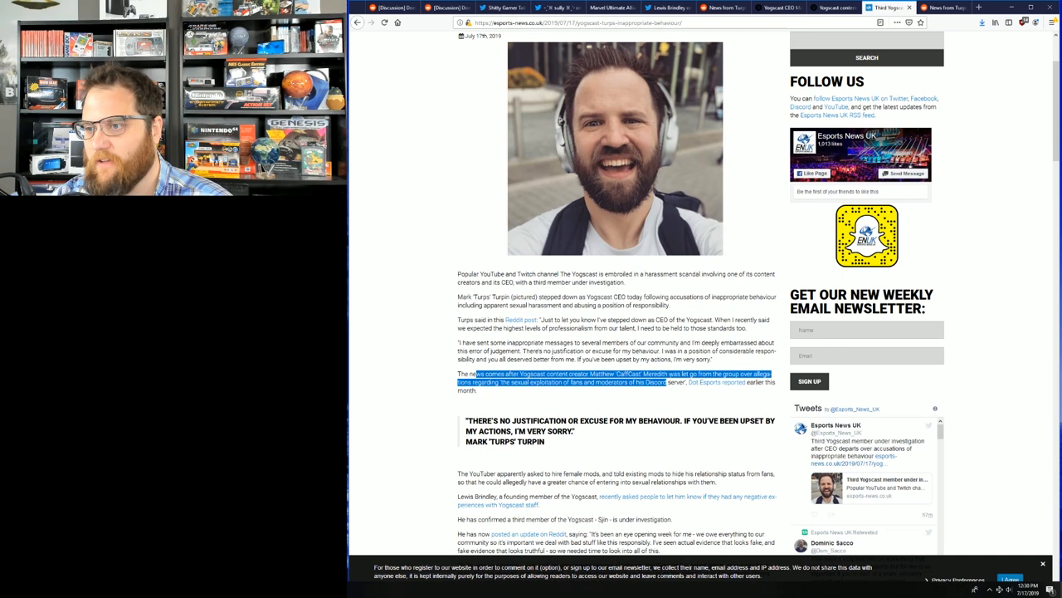
{"action": "scroll", "scroll_direction": "down", "scroll_amount": 3}
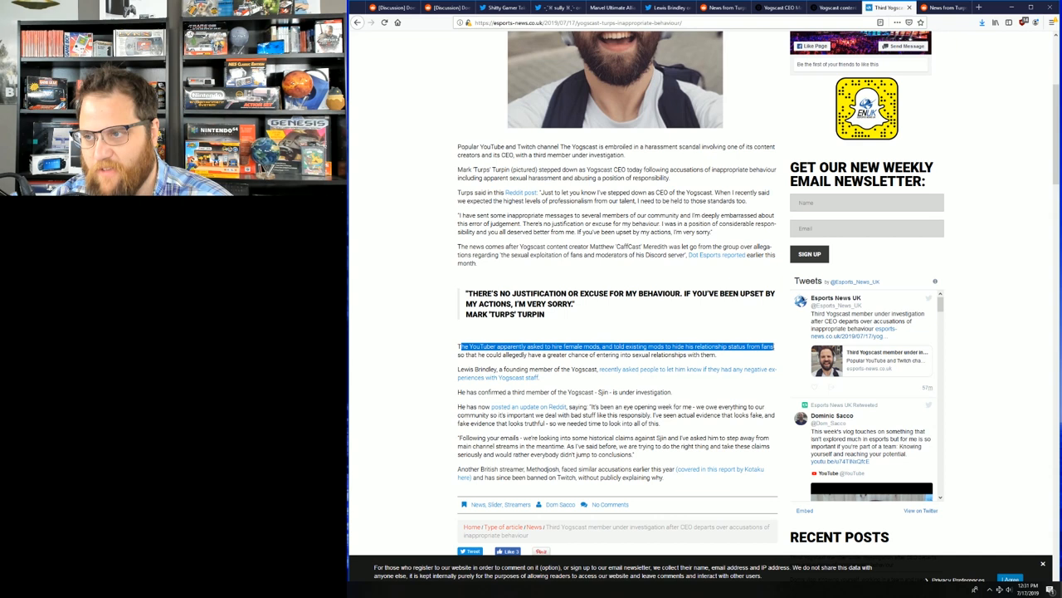
{"action": "left_click_drag", "start_coordinate": [459, 347], "coordinate": [674, 391]}
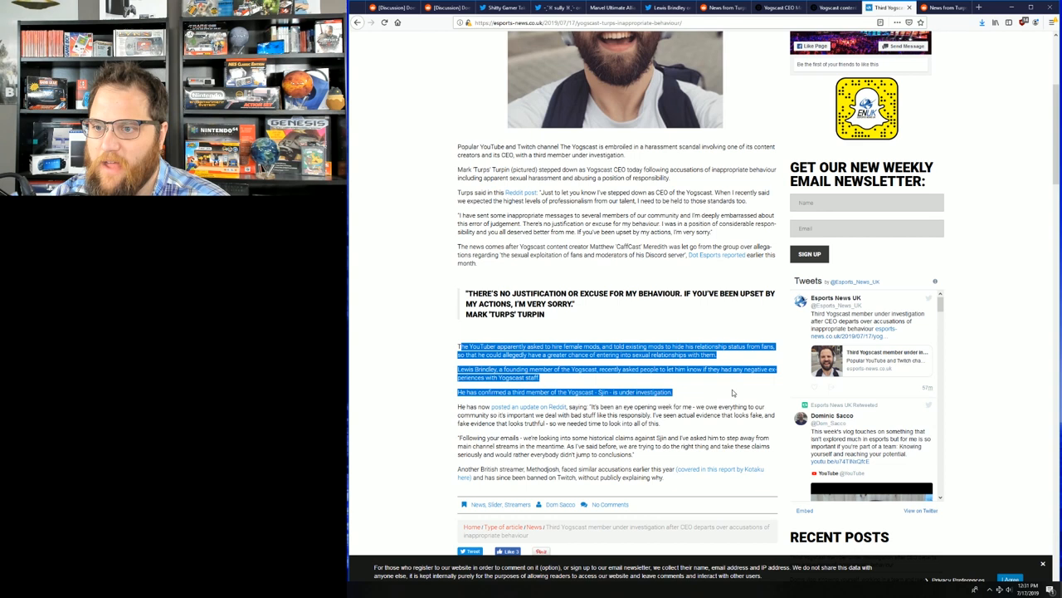
{"action": "left_click", "coordinate": [730, 392]}
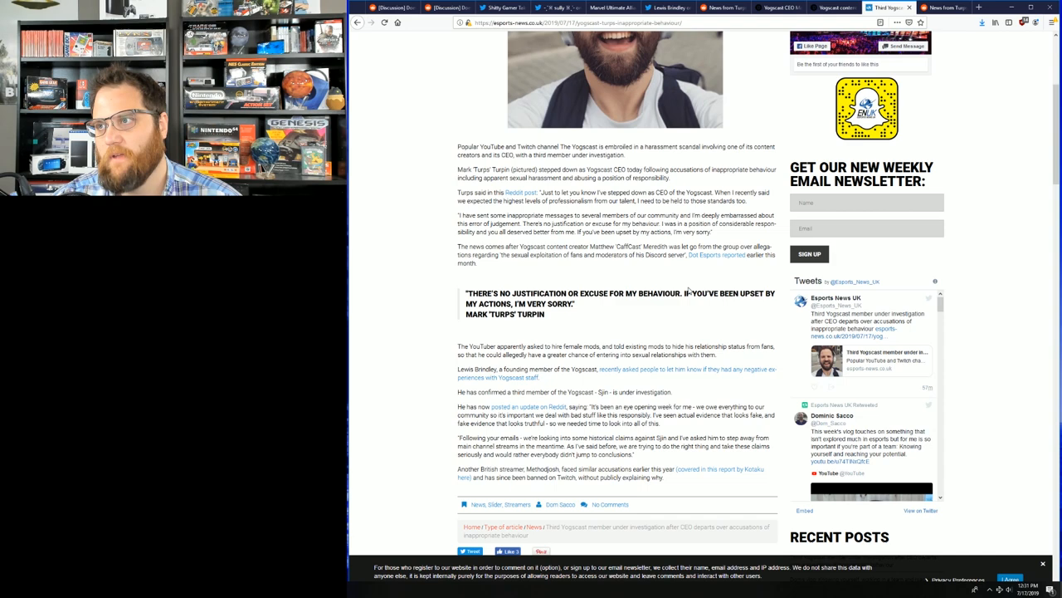
{"action": "scroll", "scroll_direction": "down", "scroll_amount": 3}
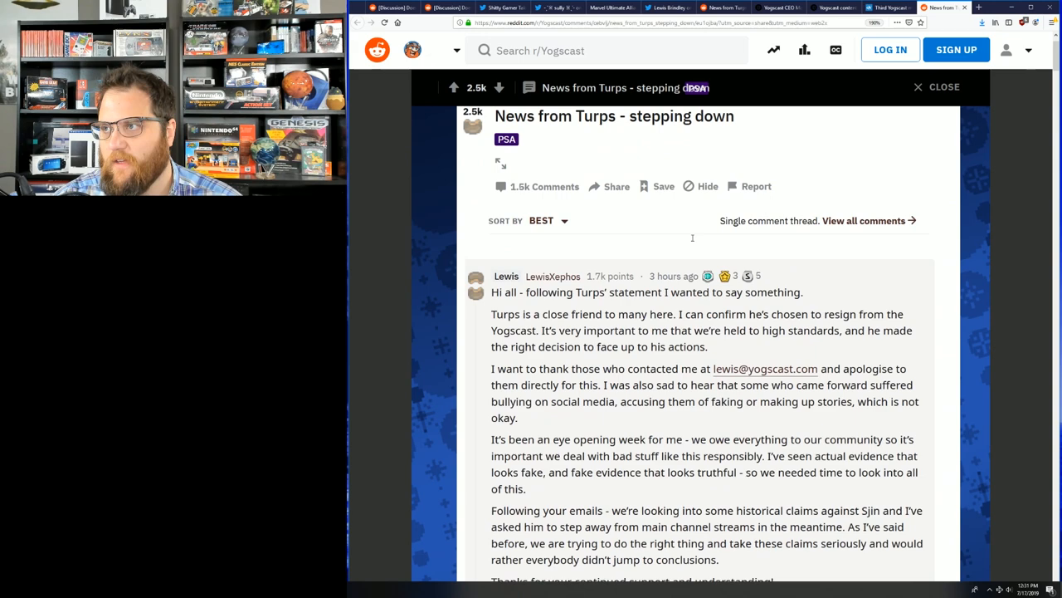
{"action": "scroll", "scroll_direction": "down", "scroll_amount": 3}
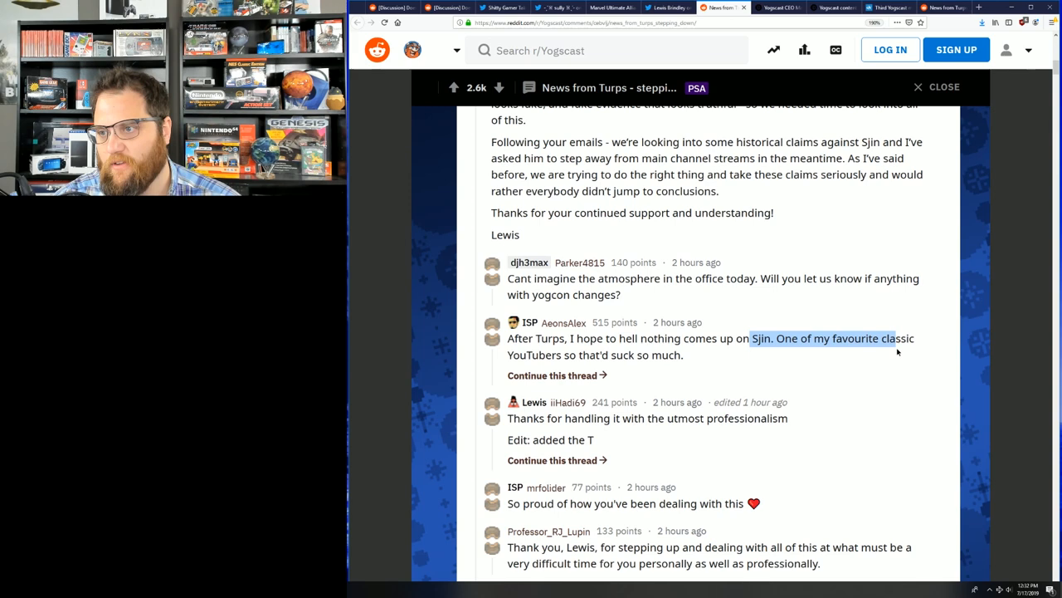
{"action": "scroll", "scroll_direction": "down", "scroll_amount": 3}
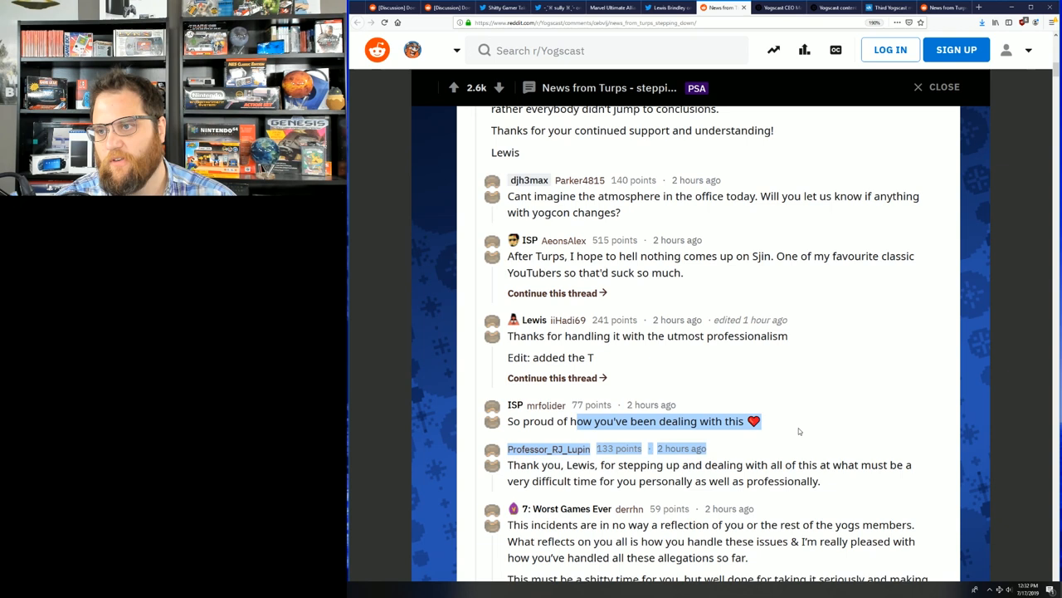
{"action": "mouse_move", "coordinate": [707, 375]}
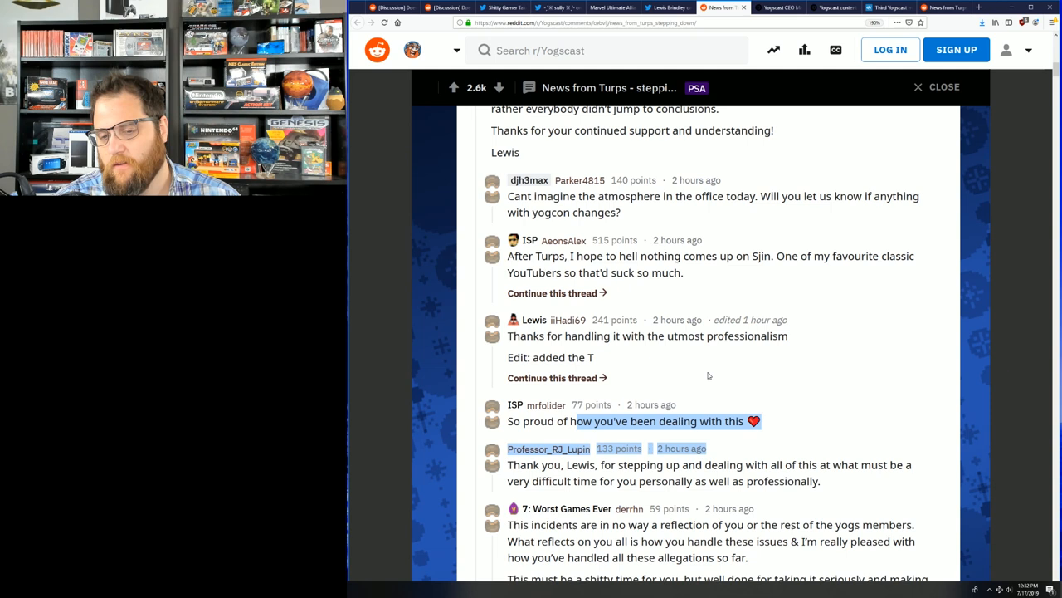
{"action": "mouse_move", "coordinate": [784, 362]}
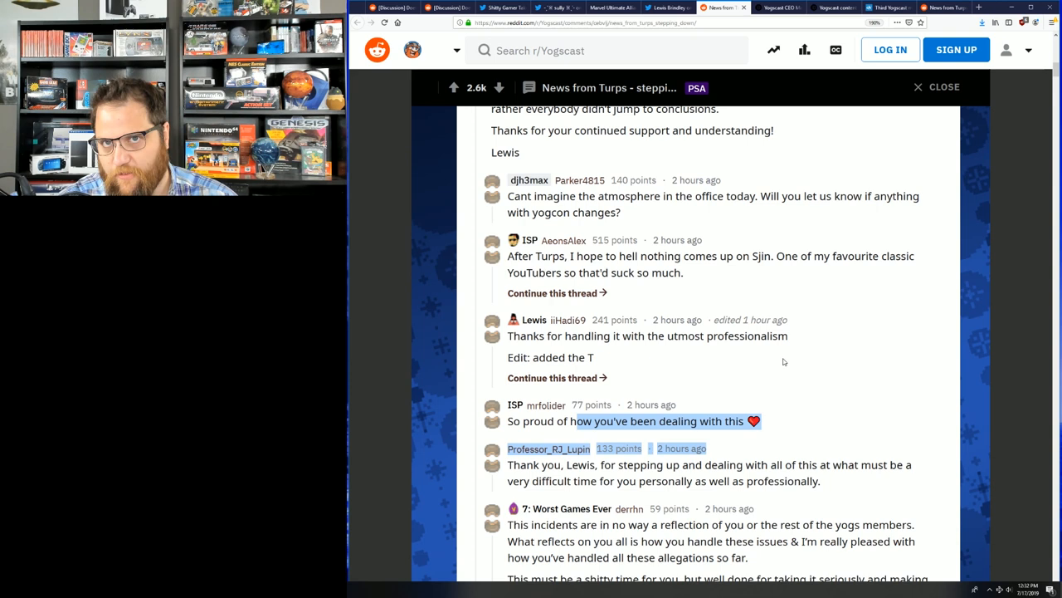
{"action": "mouse_move", "coordinate": [712, 357]}
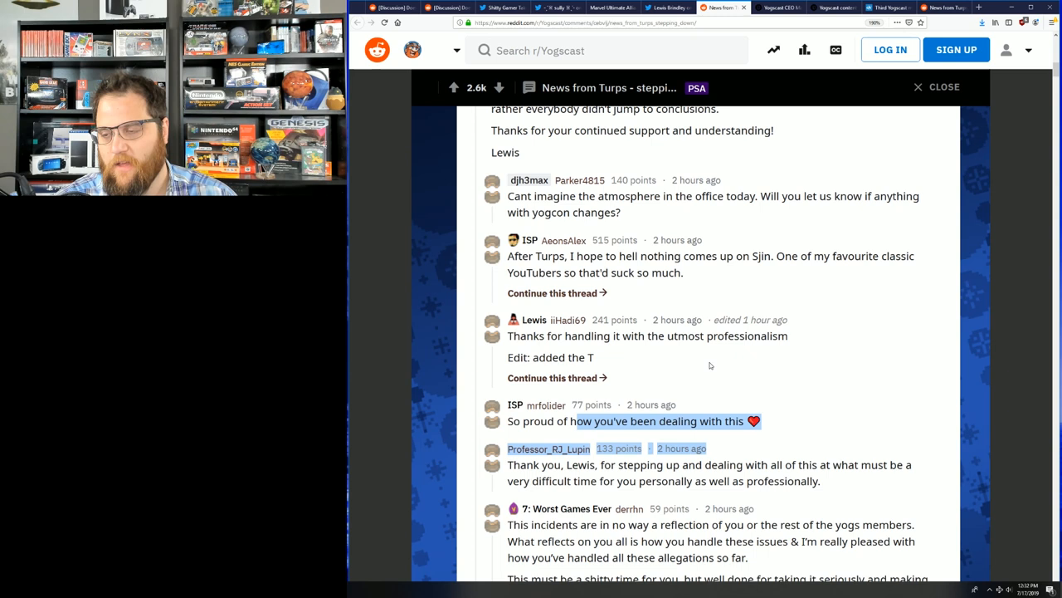
{"action": "mouse_move", "coordinate": [870, 415]}
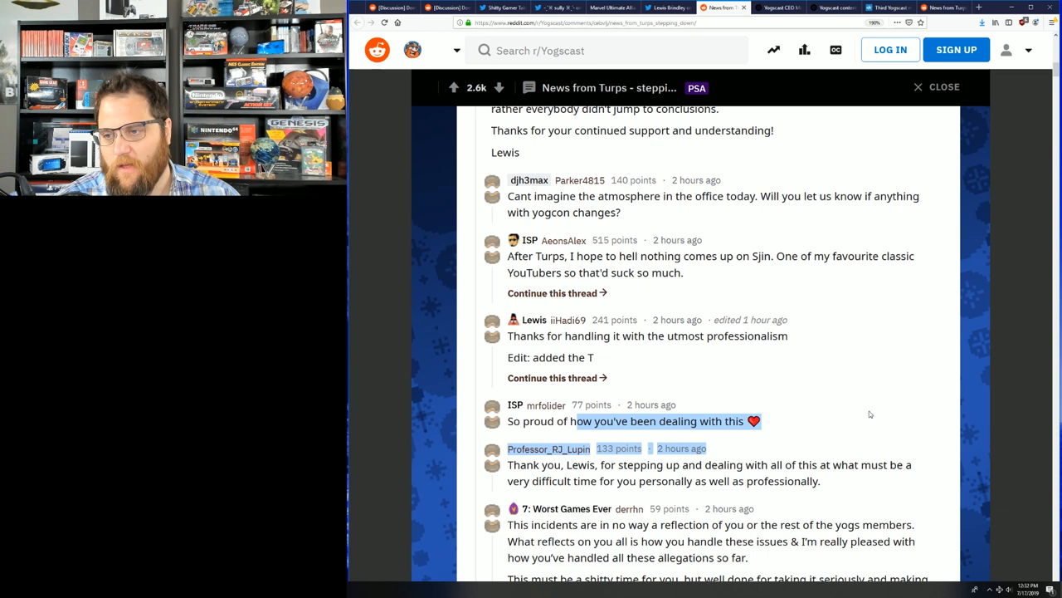
{"action": "mouse_move", "coordinate": [720, 352]}
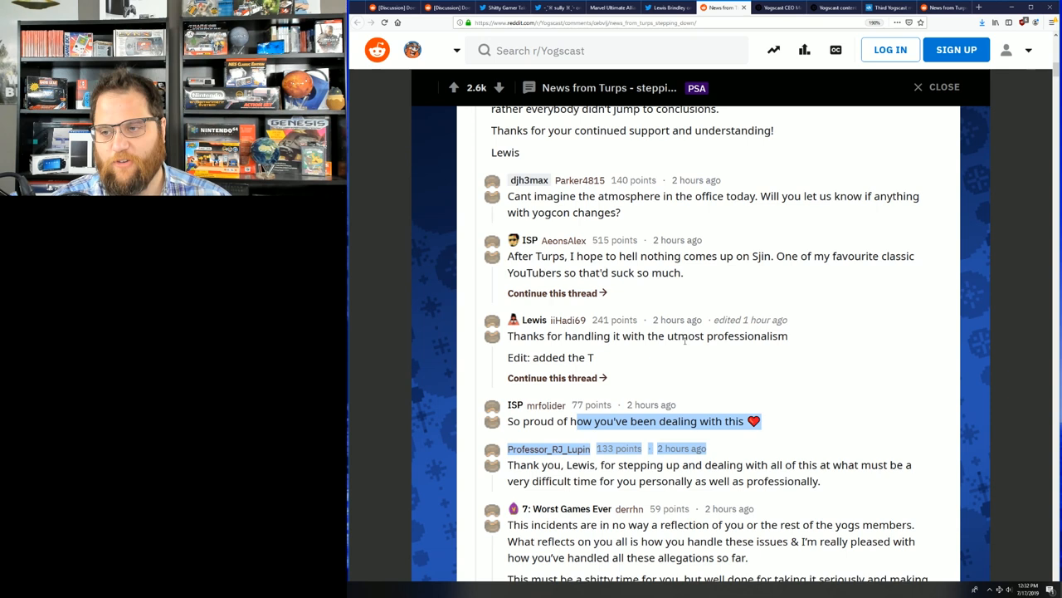
{"action": "mouse_move", "coordinate": [681, 362]}
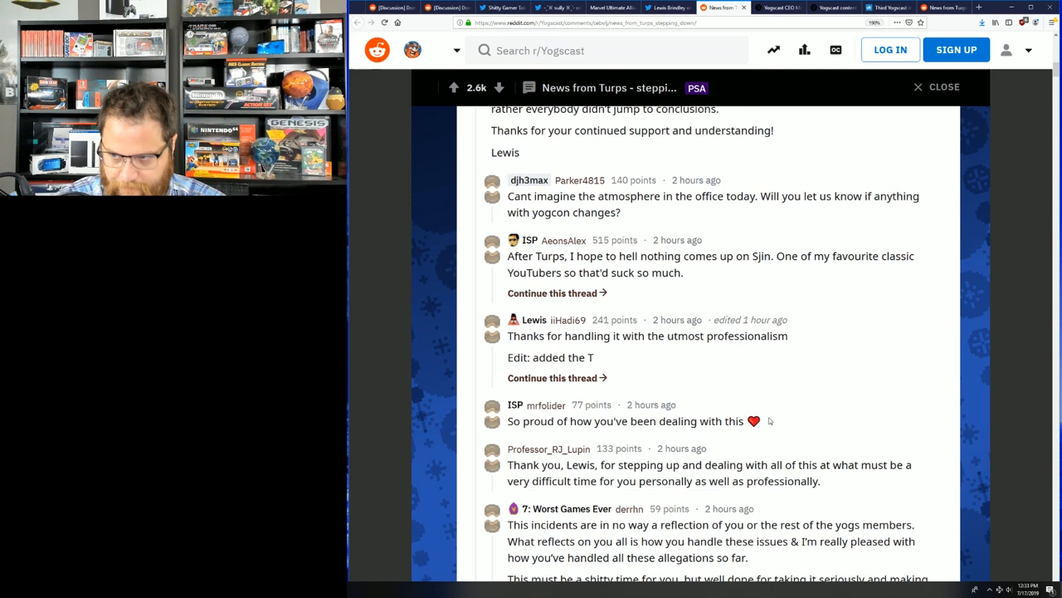
{"action": "scroll", "scroll_direction": "down", "scroll_amount": 3}
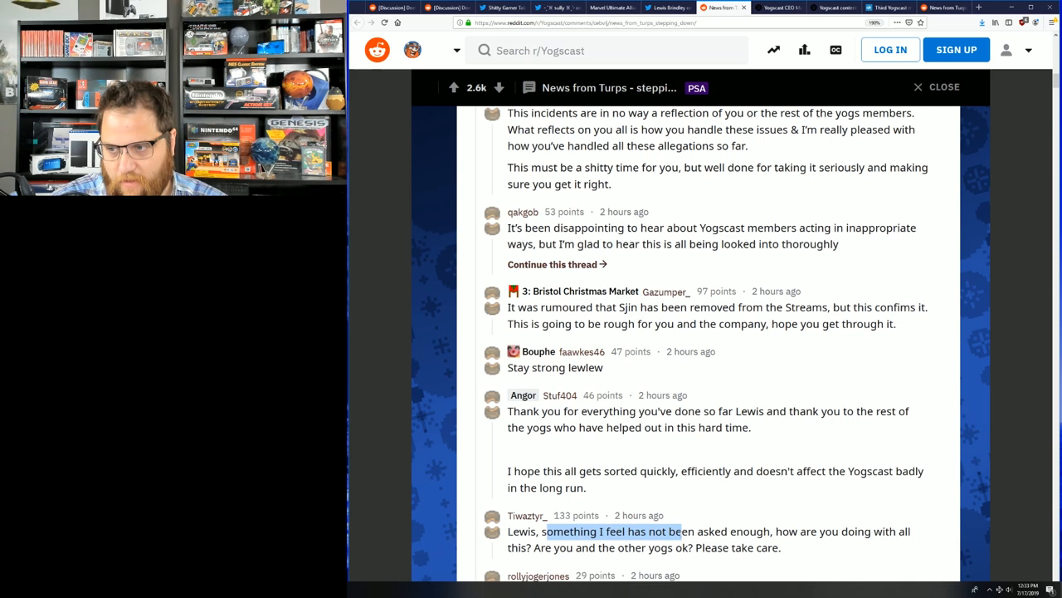
{"action": "scroll", "scroll_direction": "down", "scroll_amount": 3}
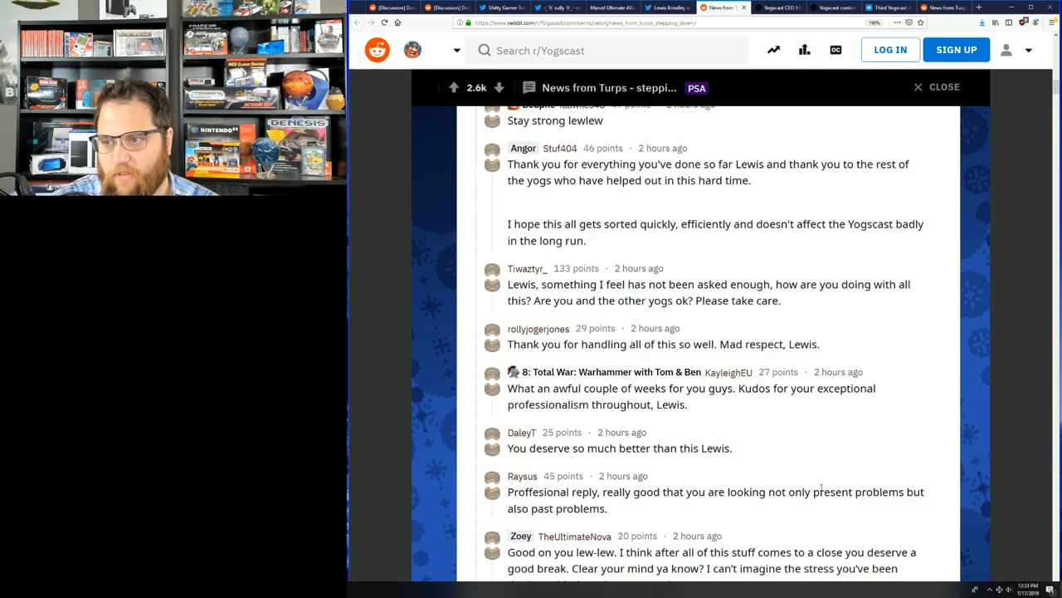
{"action": "scroll", "scroll_direction": "down", "scroll_amount": 3}
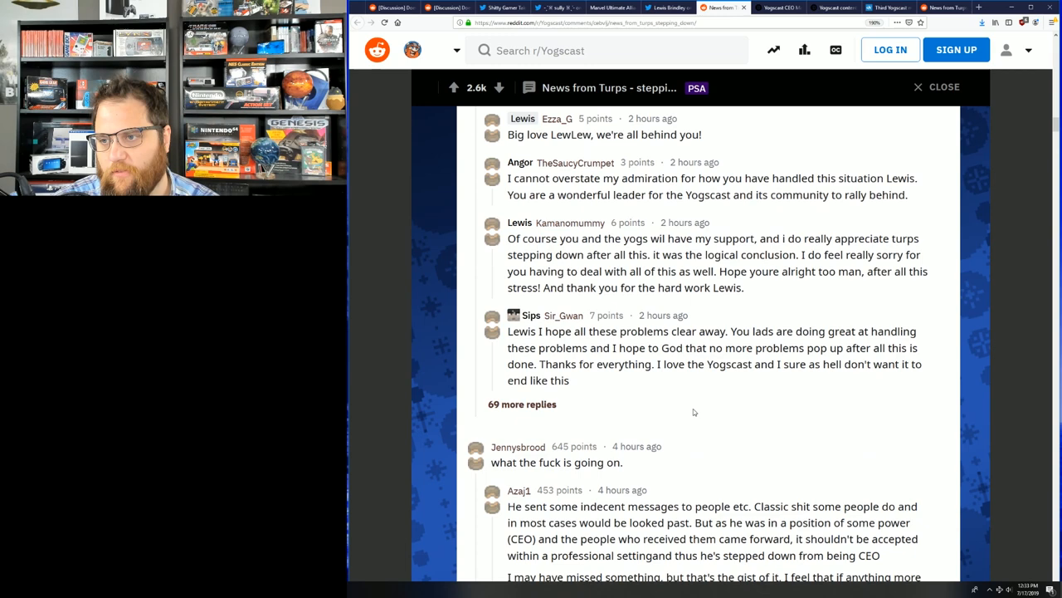
{"action": "scroll", "scroll_direction": "down", "scroll_amount": 3}
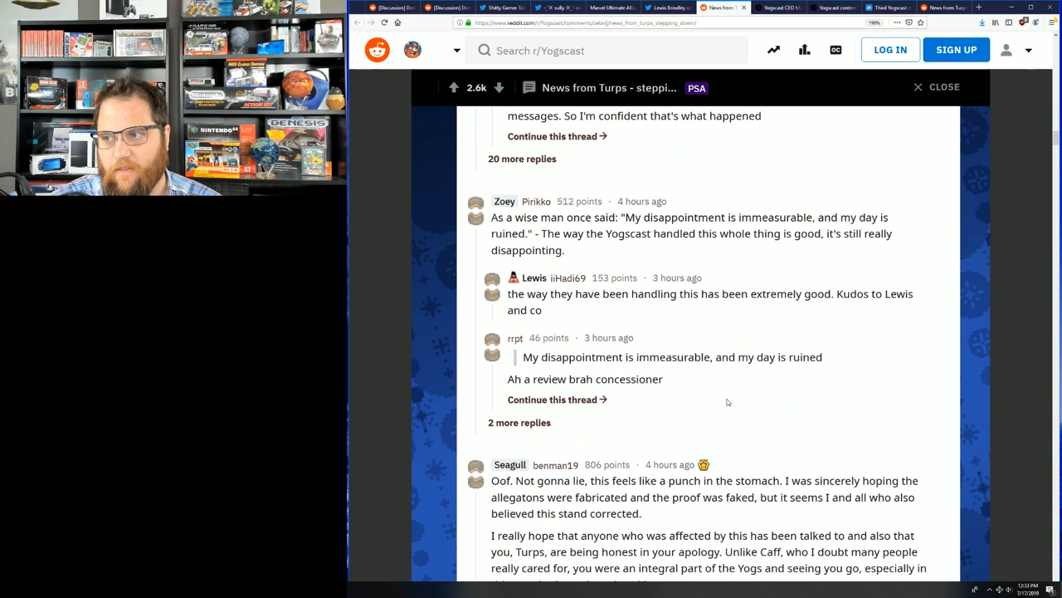
{"action": "scroll", "scroll_direction": "down", "scroll_amount": 3}
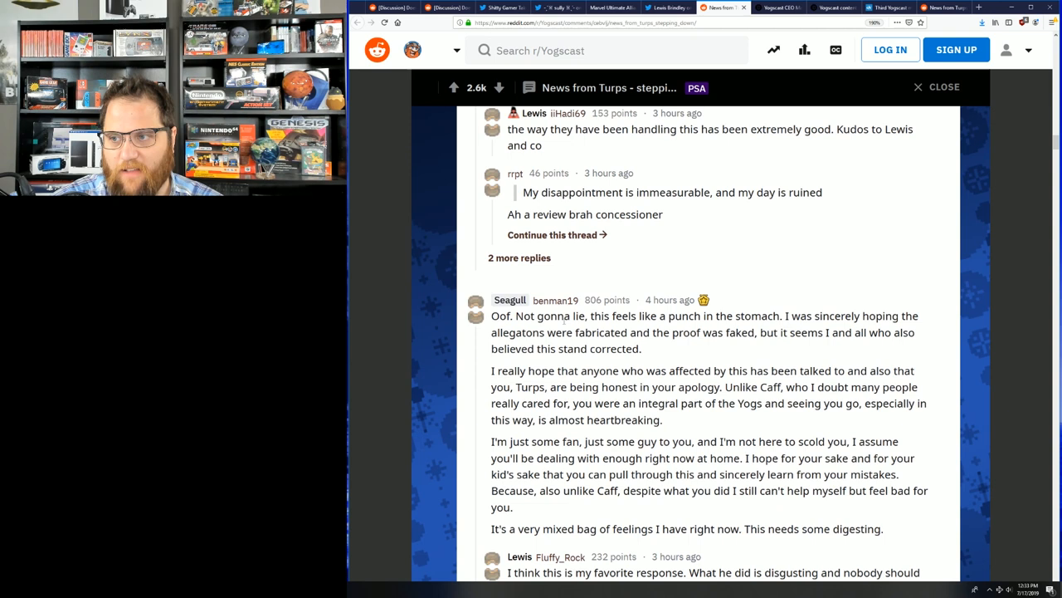
{"action": "left_click_drag", "start_coordinate": [565, 316], "coordinate": [916, 332]}
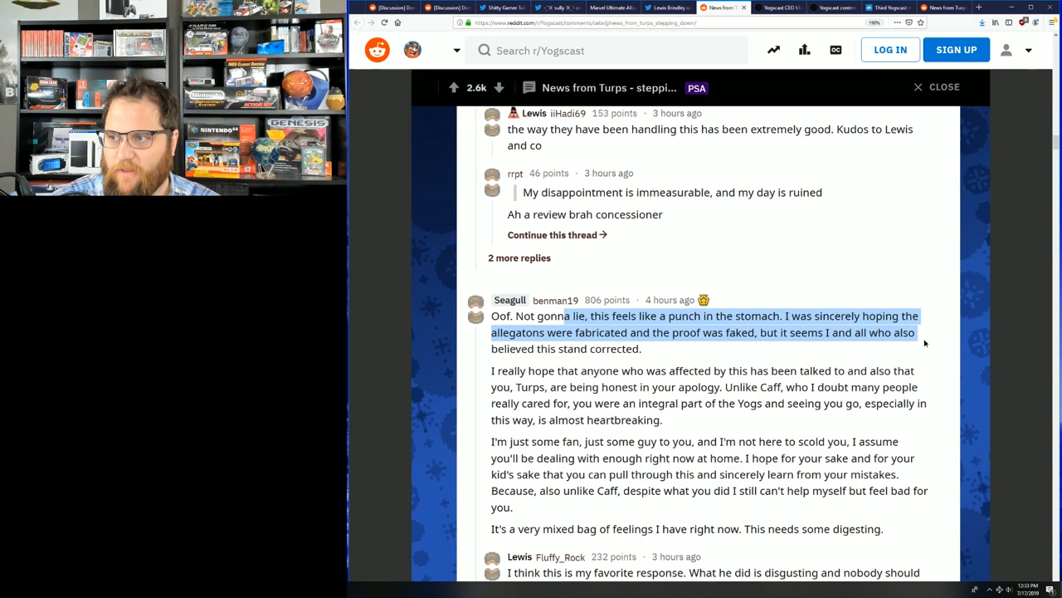
{"action": "scroll", "scroll_direction": "down", "scroll_amount": 3}
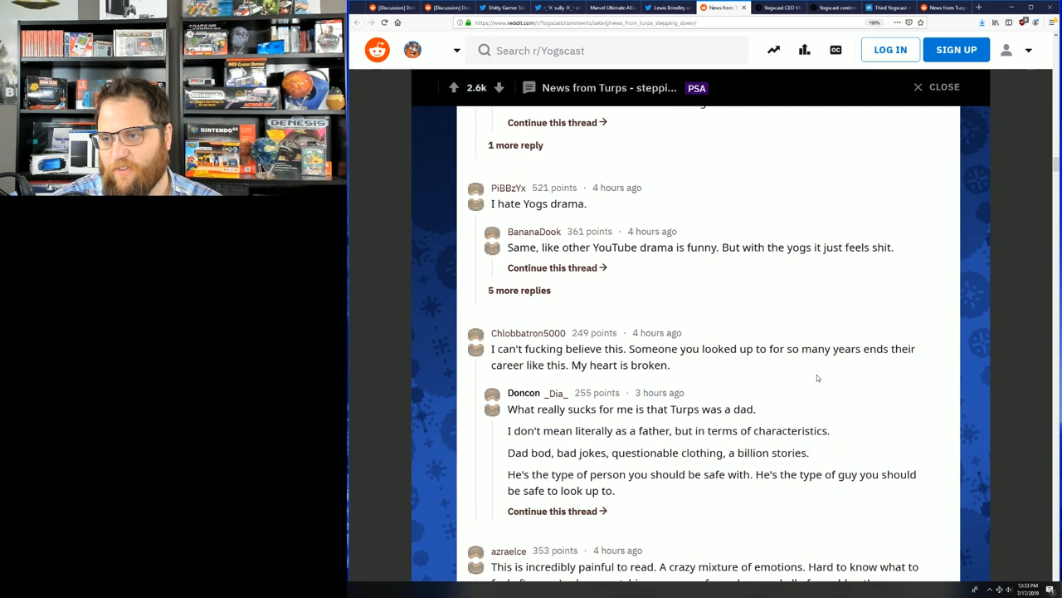
{"action": "scroll", "scroll_direction": "down", "scroll_amount": 3}
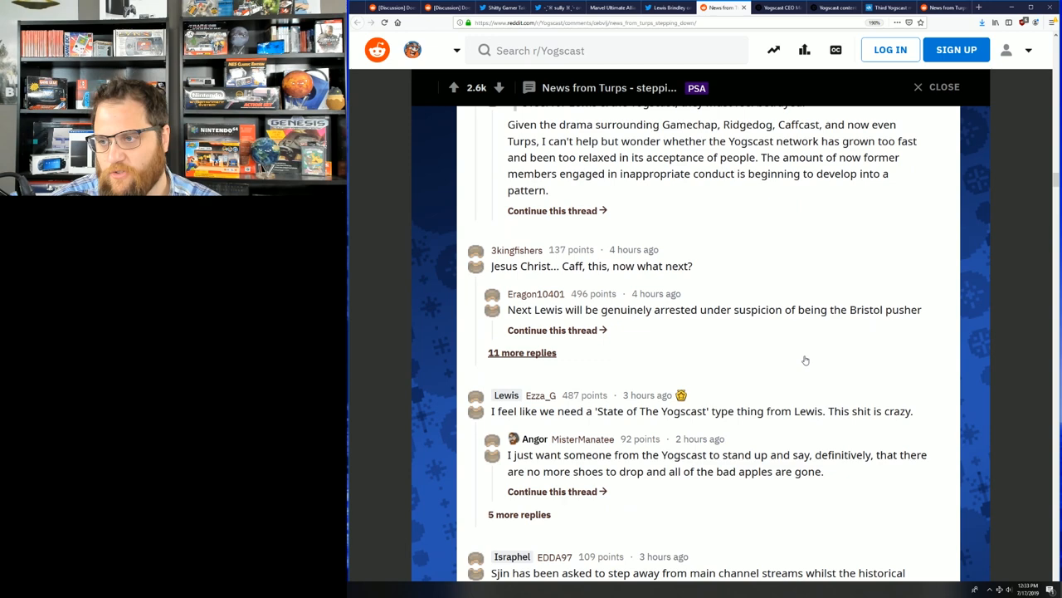
{"action": "scroll", "scroll_direction": "down", "scroll_amount": 3}
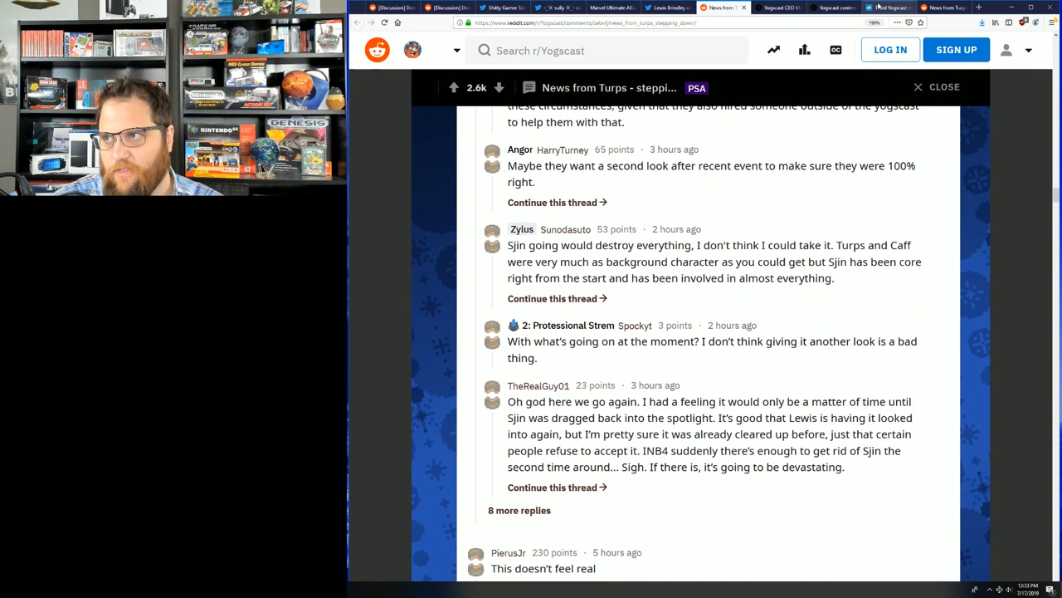
Step: Switch to the Esports News UK article about a third Yogscast member under investigation
{"action": "left_click", "coordinate": [888, 7]}
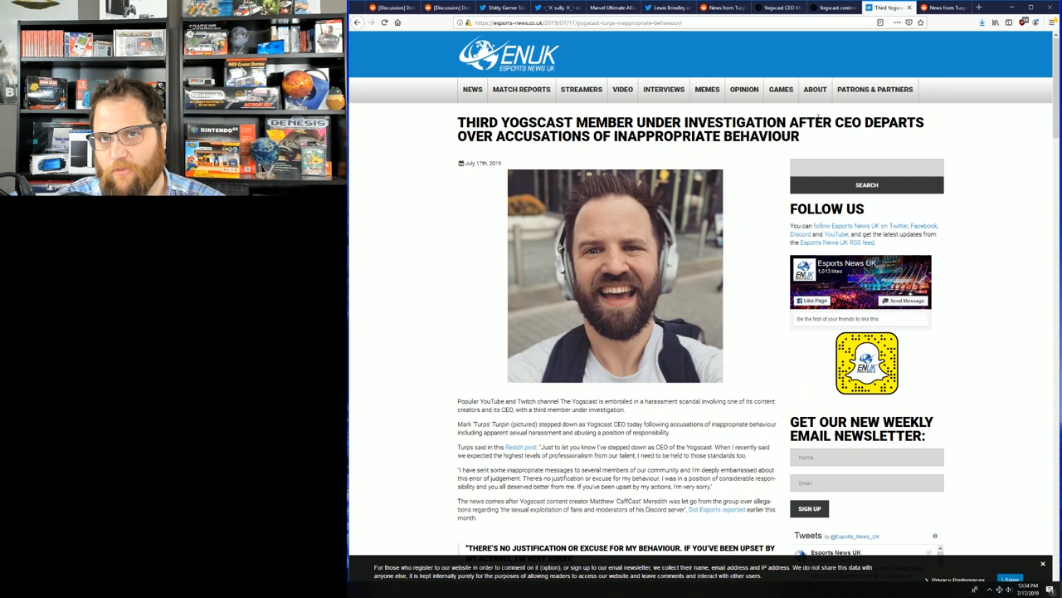
{"action": "mouse_move", "coordinate": [790, 112]}
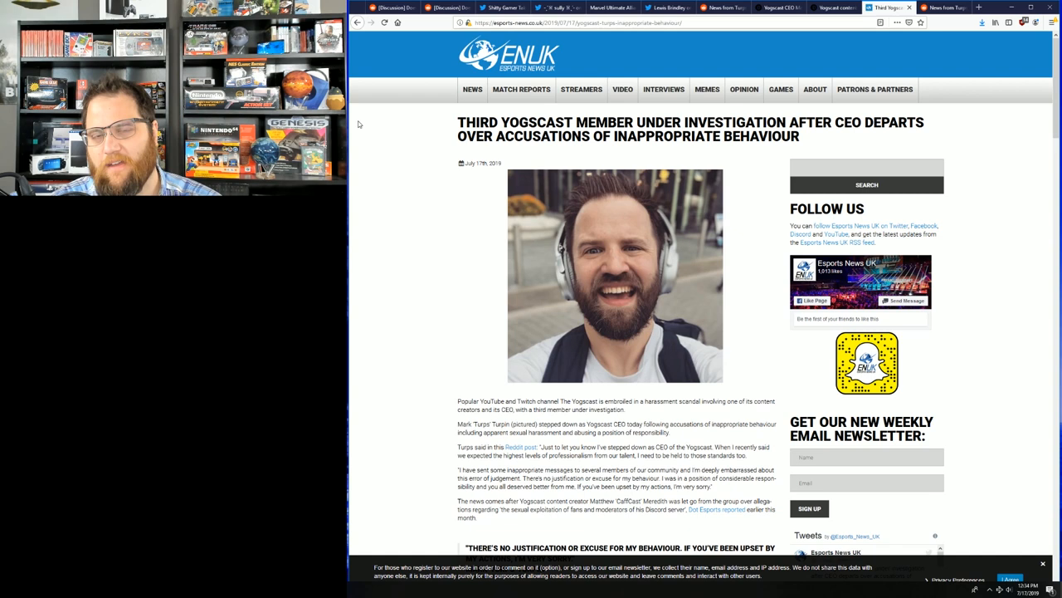
{"action": "mouse_move", "coordinate": [392, 126]}
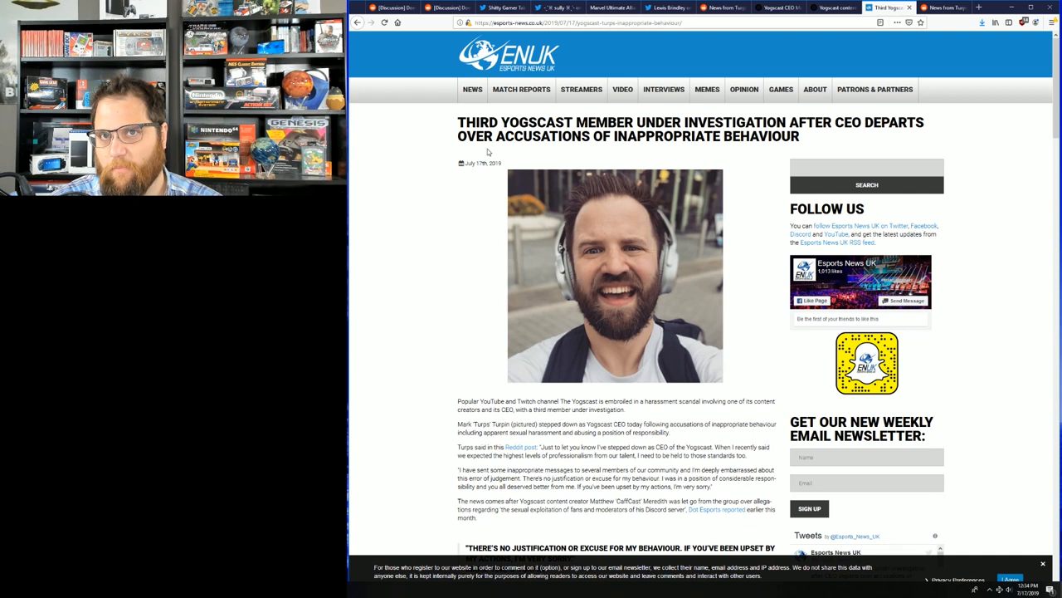
{"action": "mouse_move", "coordinate": [606, 206]}
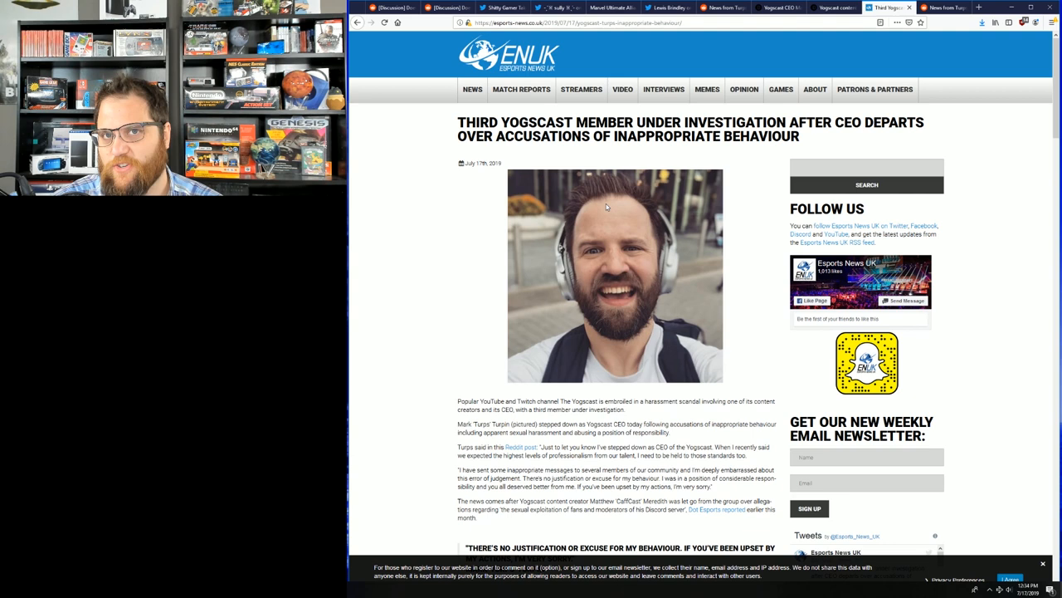